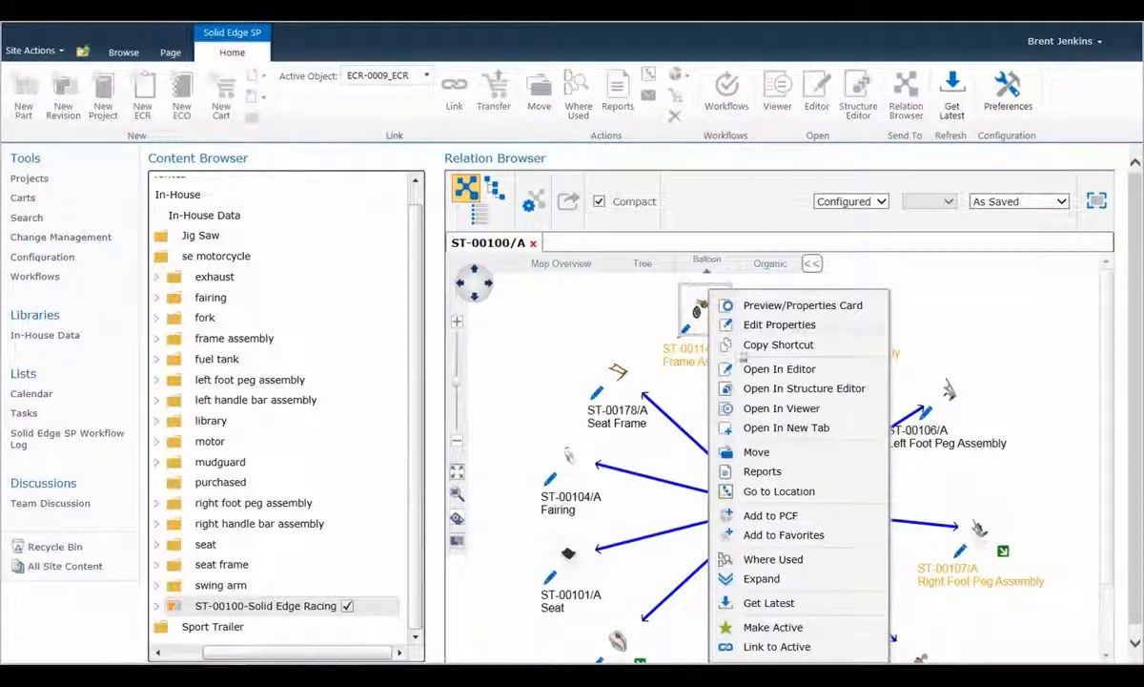
mouse_move(773, 559)
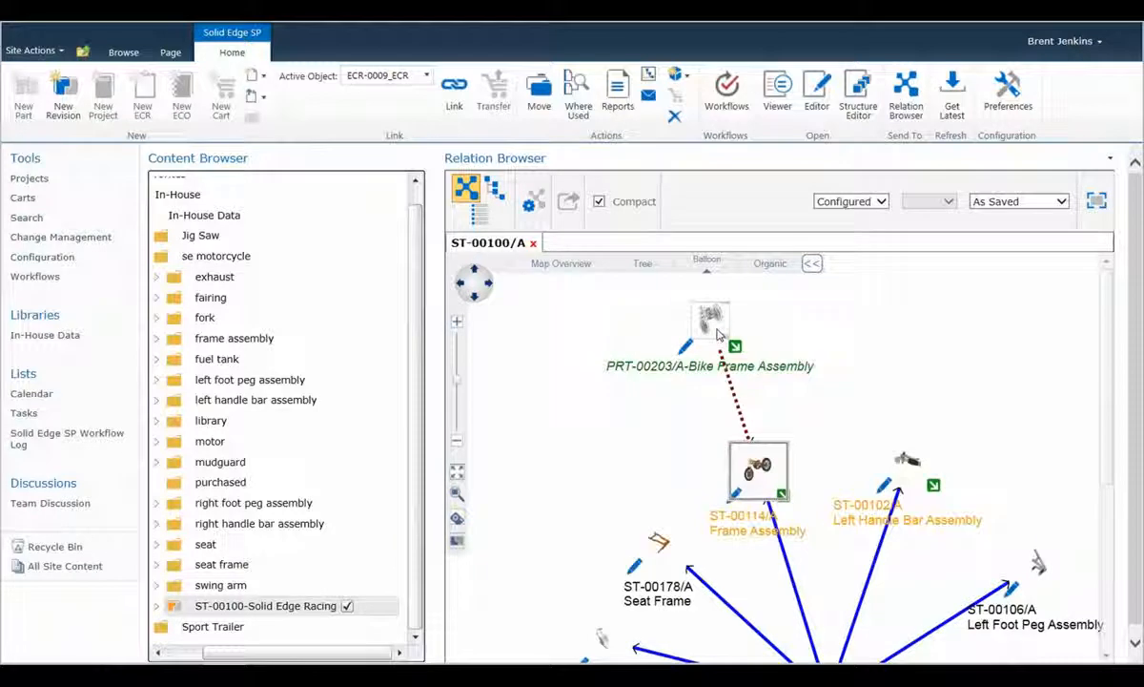
mouse_move(710, 320)
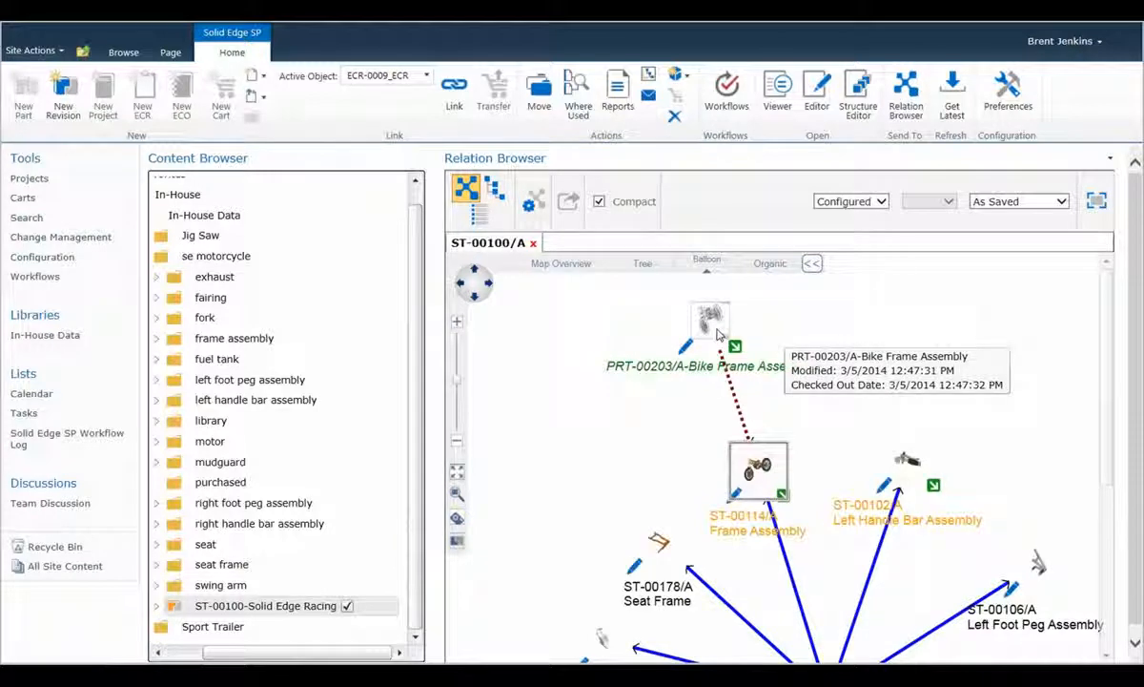
Show where Frame Assembly is used, revealing PRT-00203 Bike Frame Assembly, then switch to Browse
right_click(758, 467)
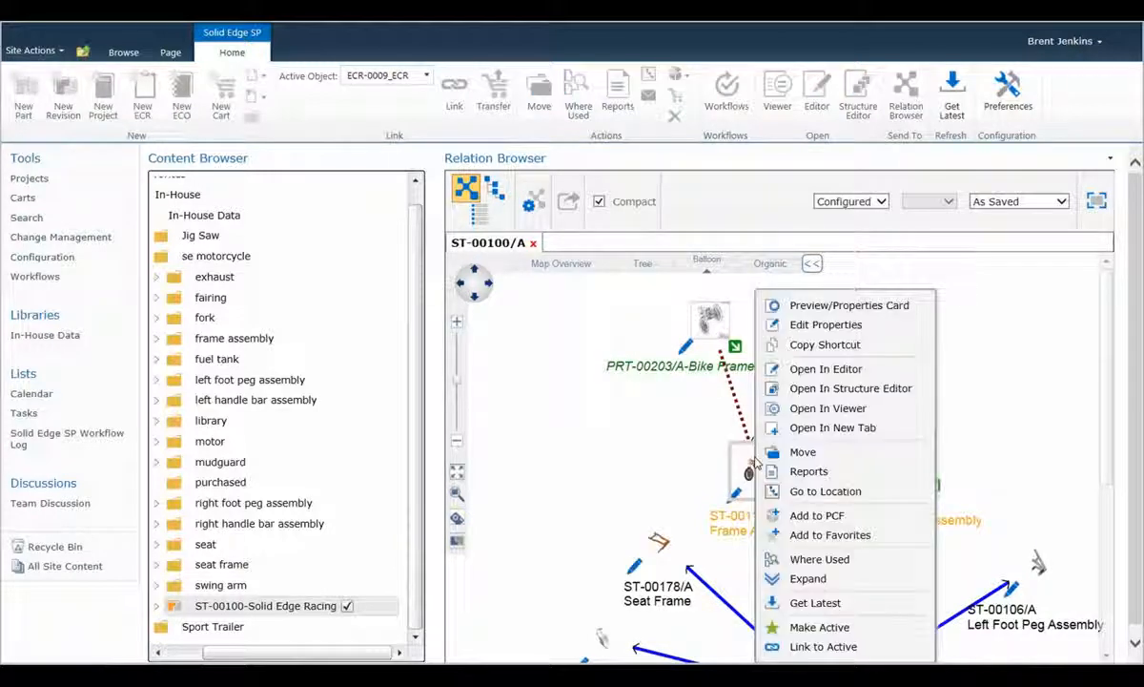
mouse_move(817, 356)
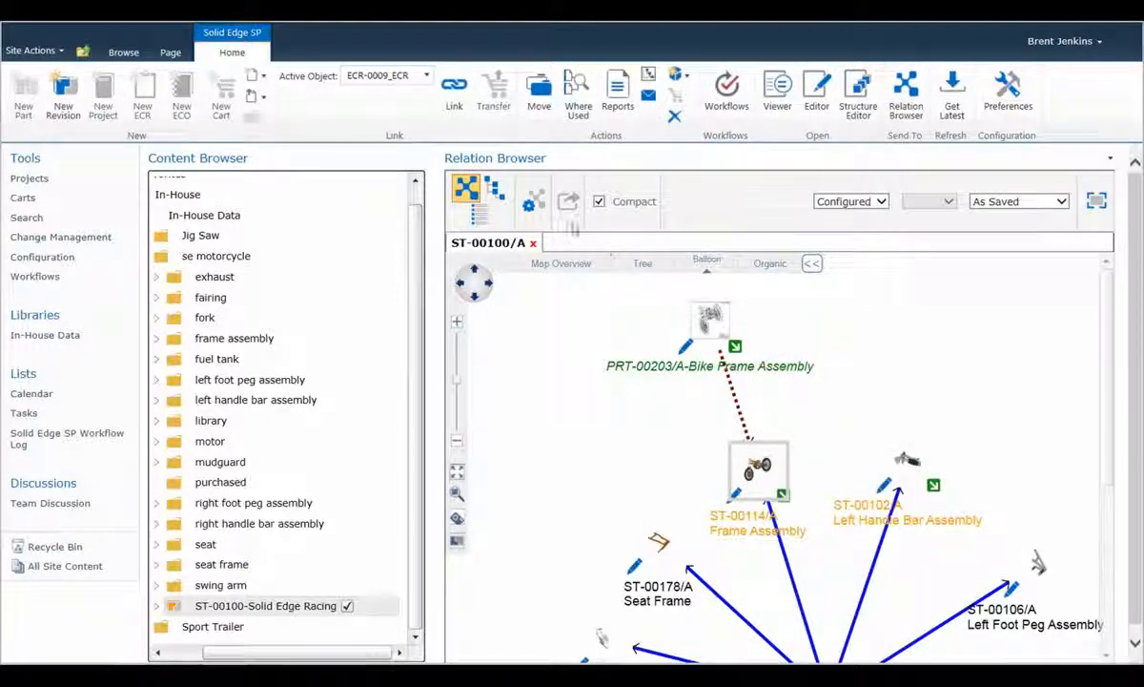
click(123, 52)
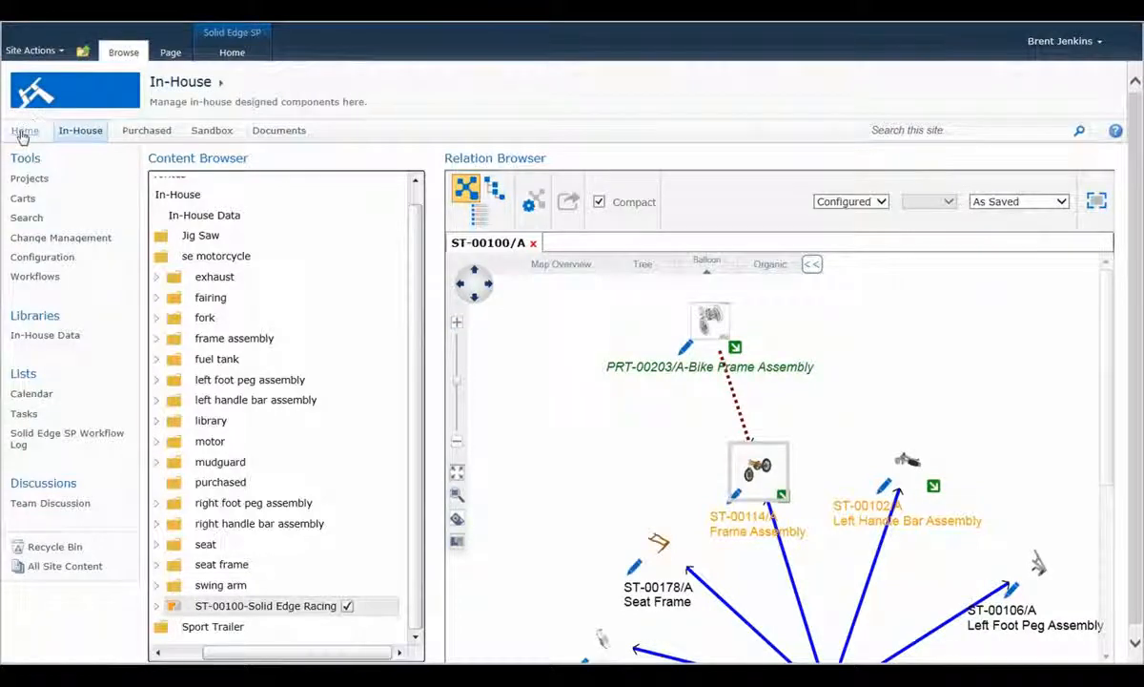
From the home page, add a March 6 calendar event about meeting on frame assembly drafts
click(25, 130)
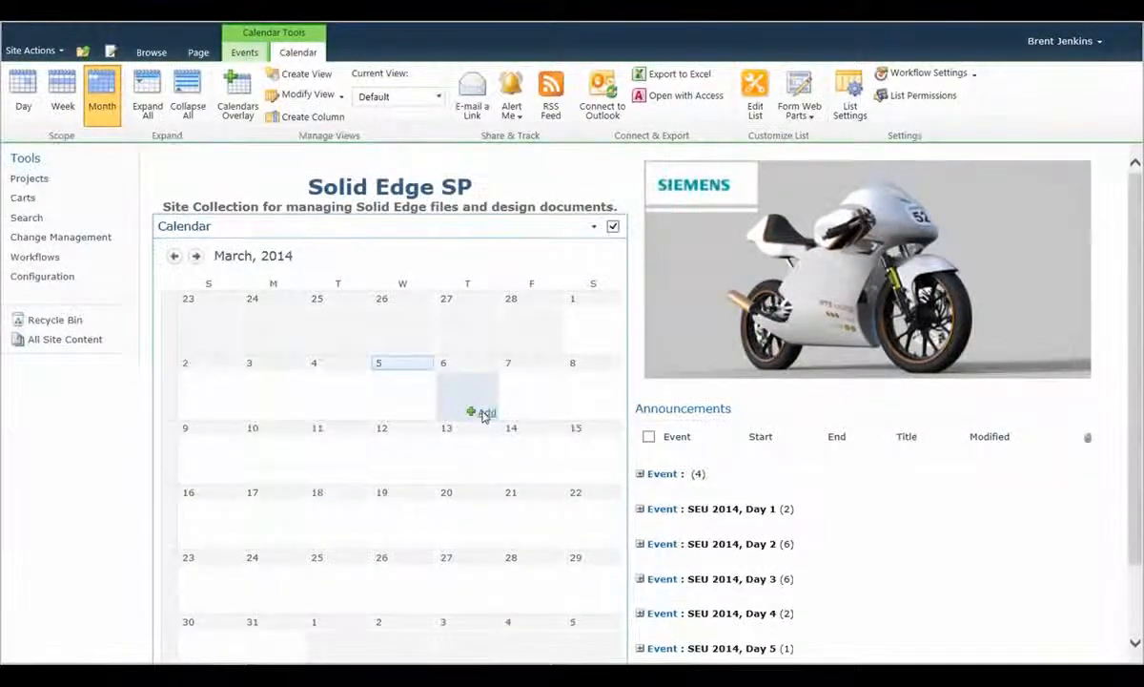
click(478, 412)
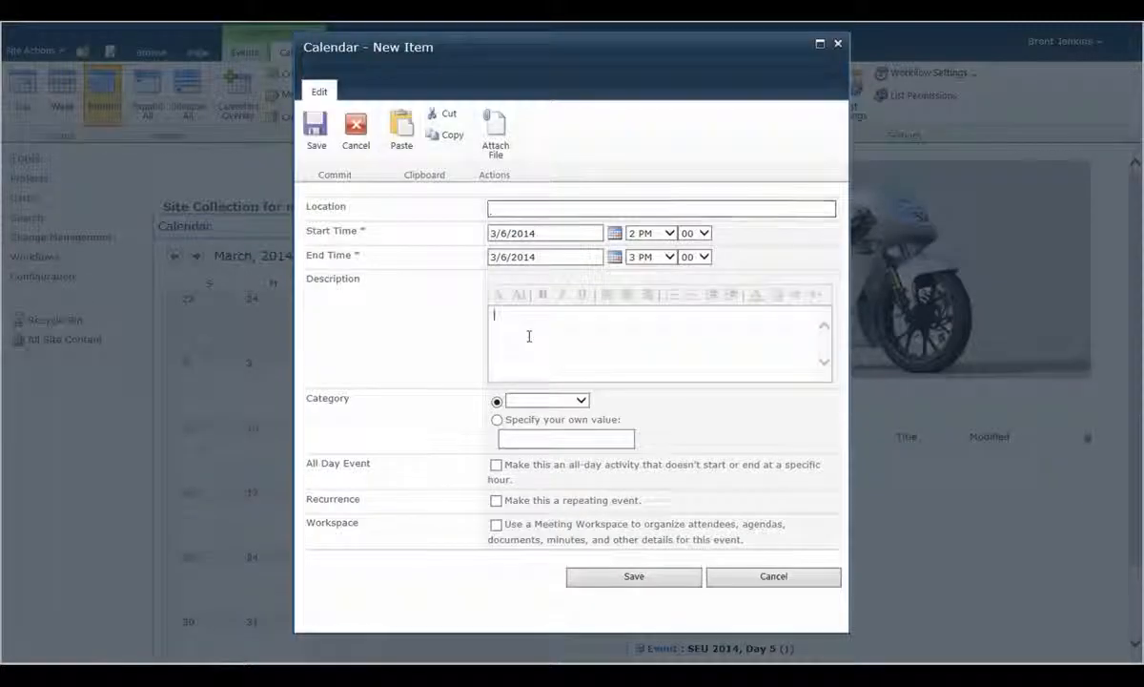
text(Meet te)
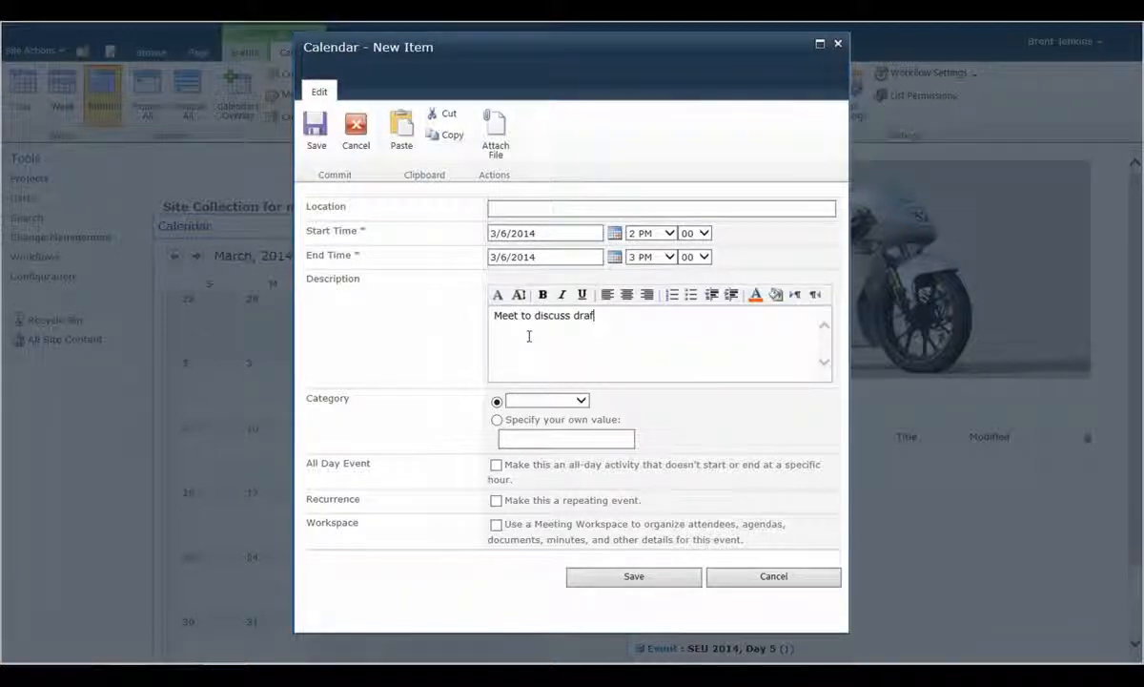
text(ts for f)
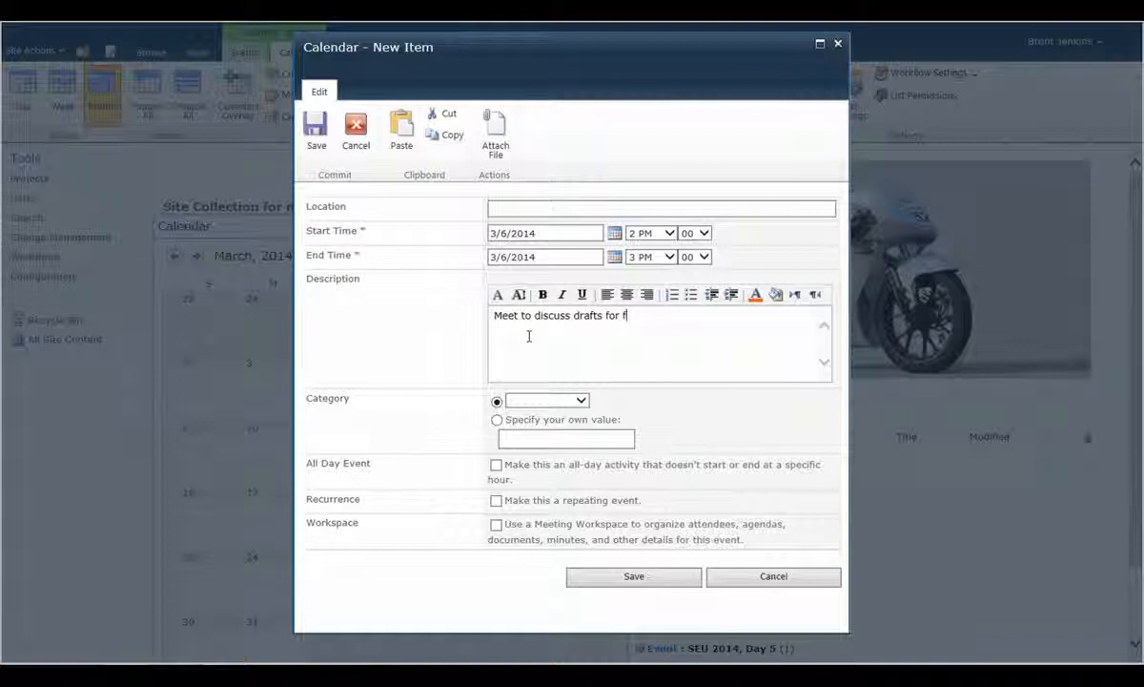
text(rame assembly)
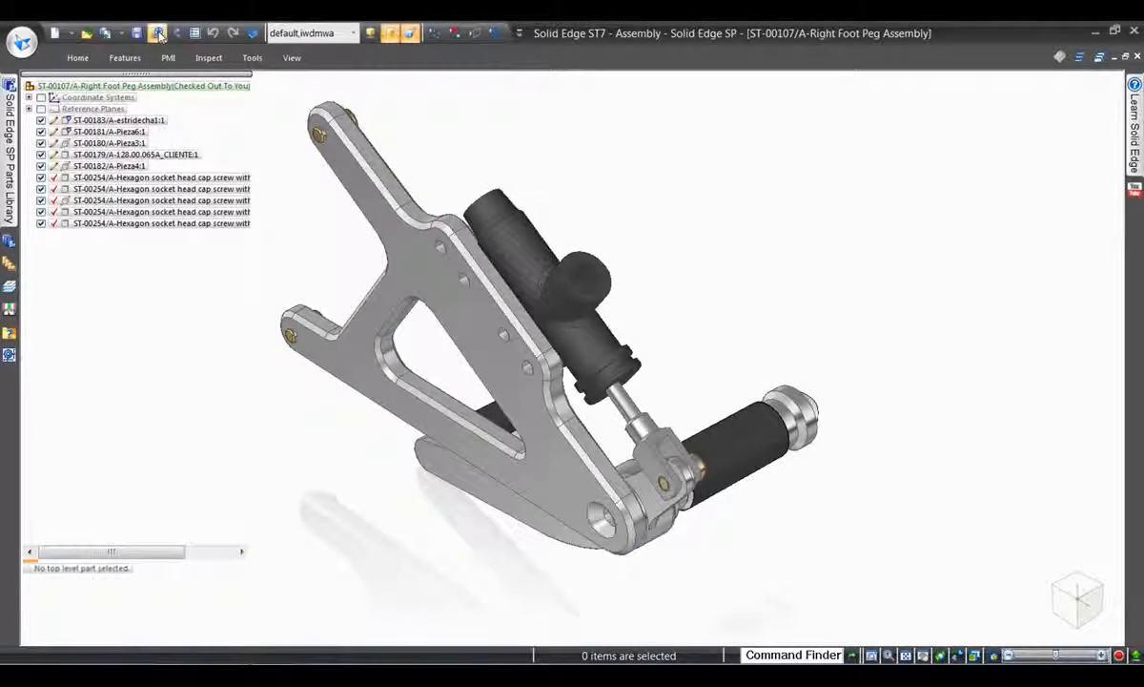
Open Upload Document properties for Right Foot Peg Assembly and list the Revision.Color values
click(159, 29)
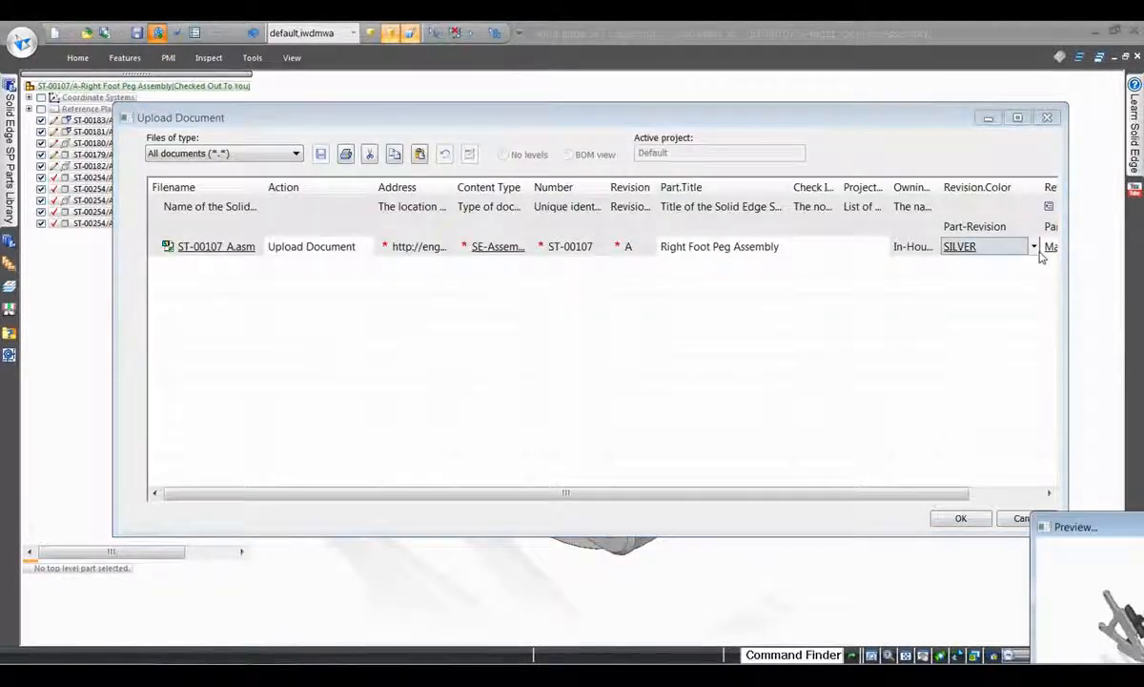
click(946, 295)
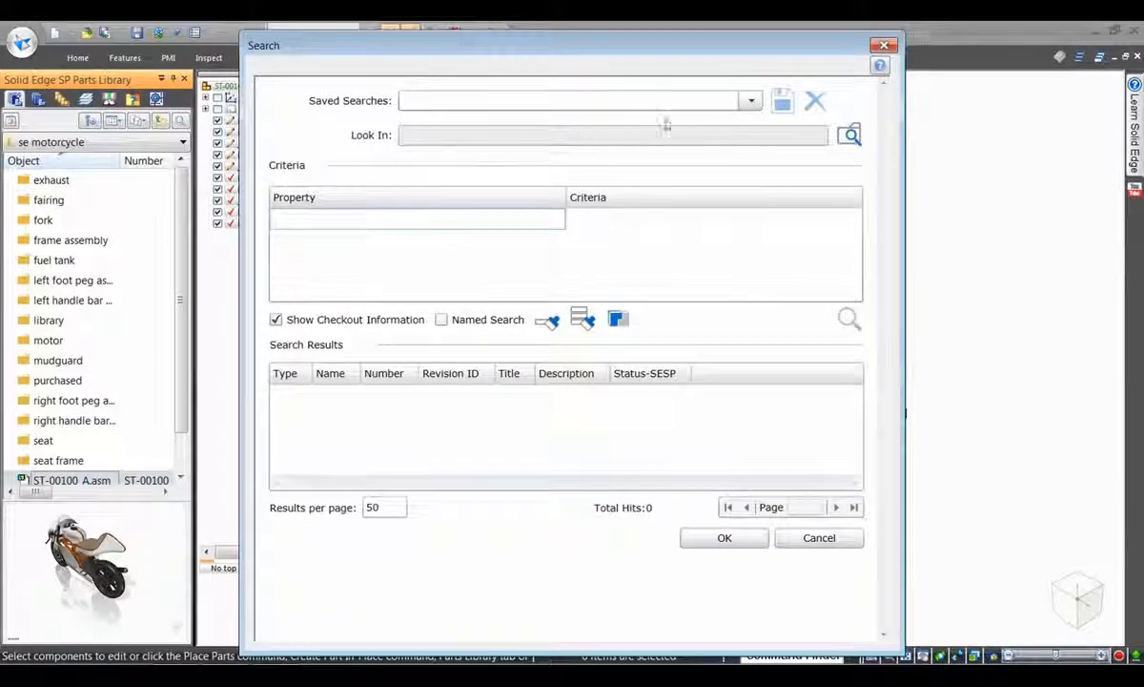
Load the saved Paint search and tick SILVER and BLACK for the Color criterion
click(750, 100)
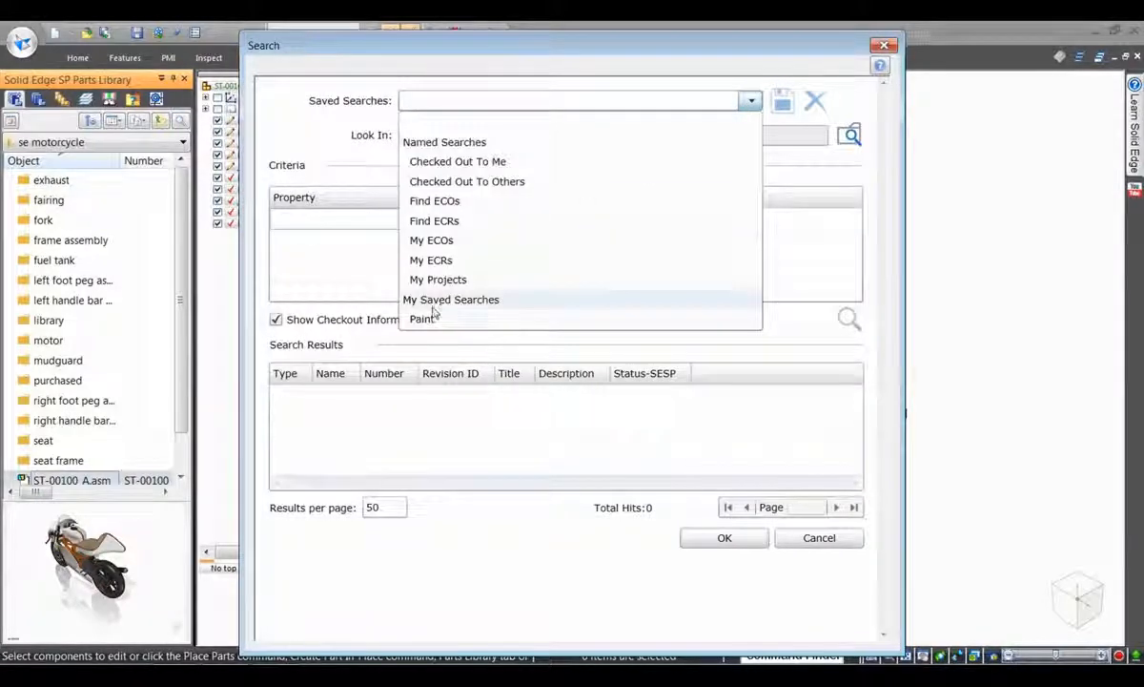
click(421, 318)
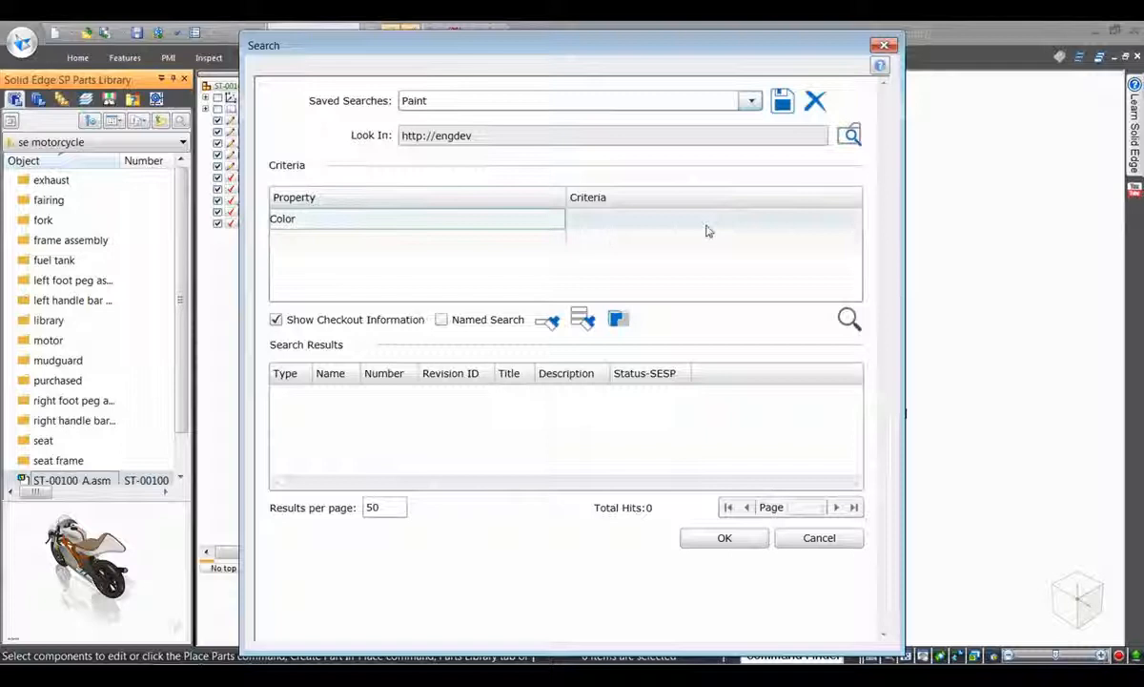
click(815, 218)
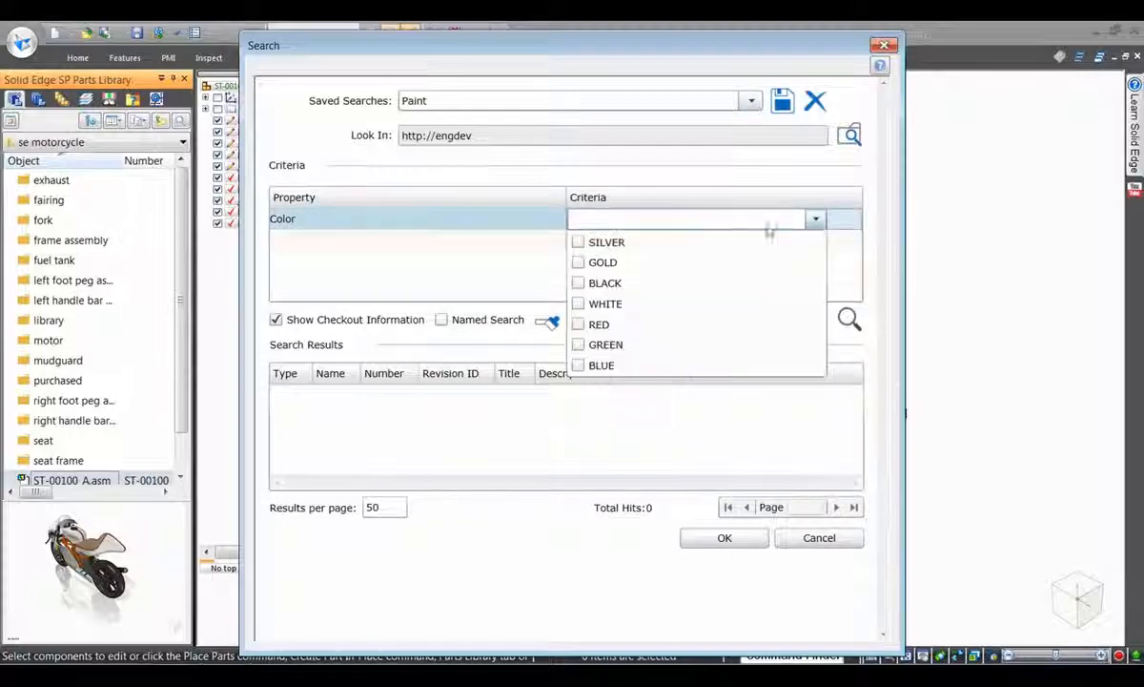
click(846, 218)
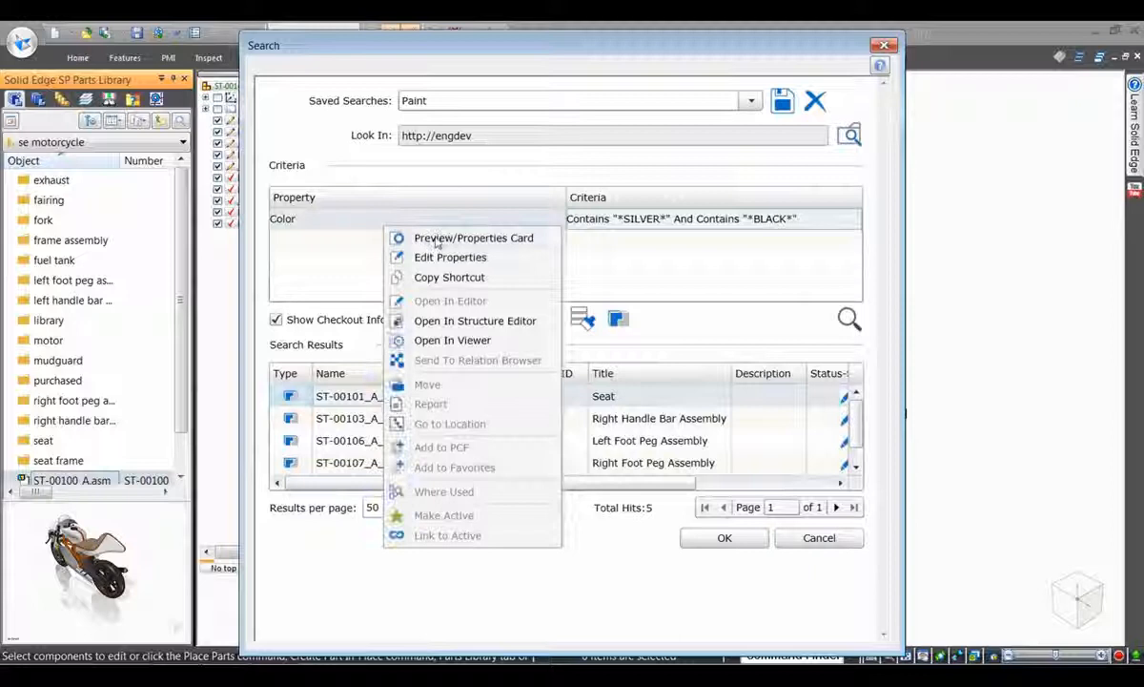
Preview the Seat result, then show Right Handle Bar Assembly ST-00103 on the Preview card
click(475, 238)
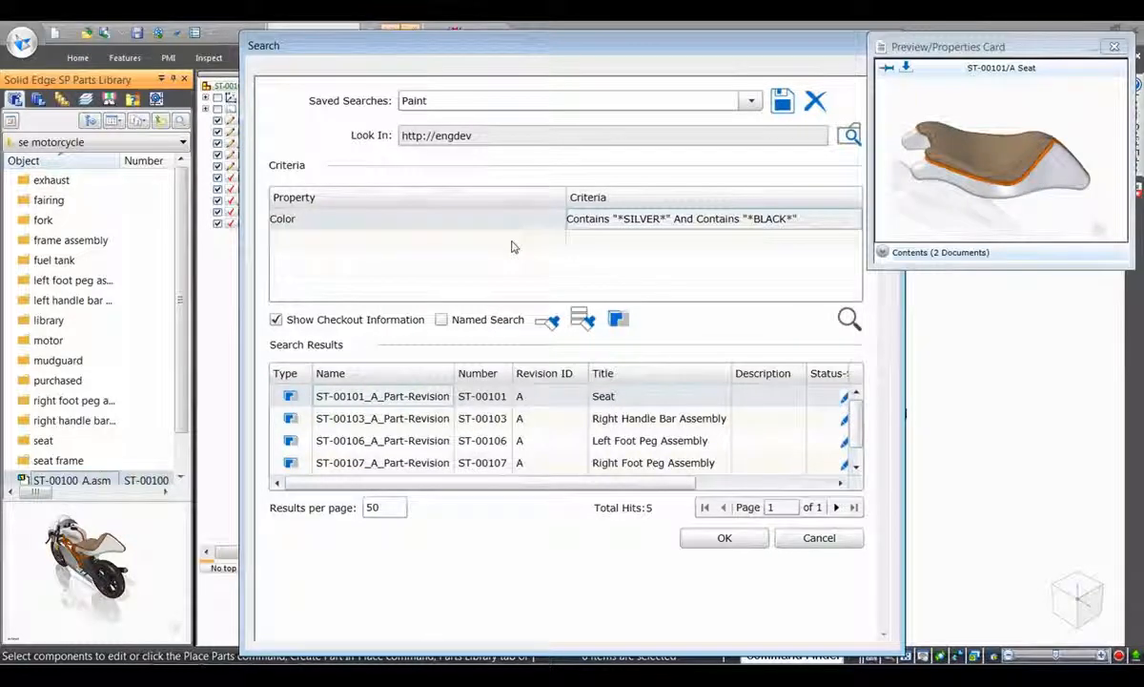
click(382, 417)
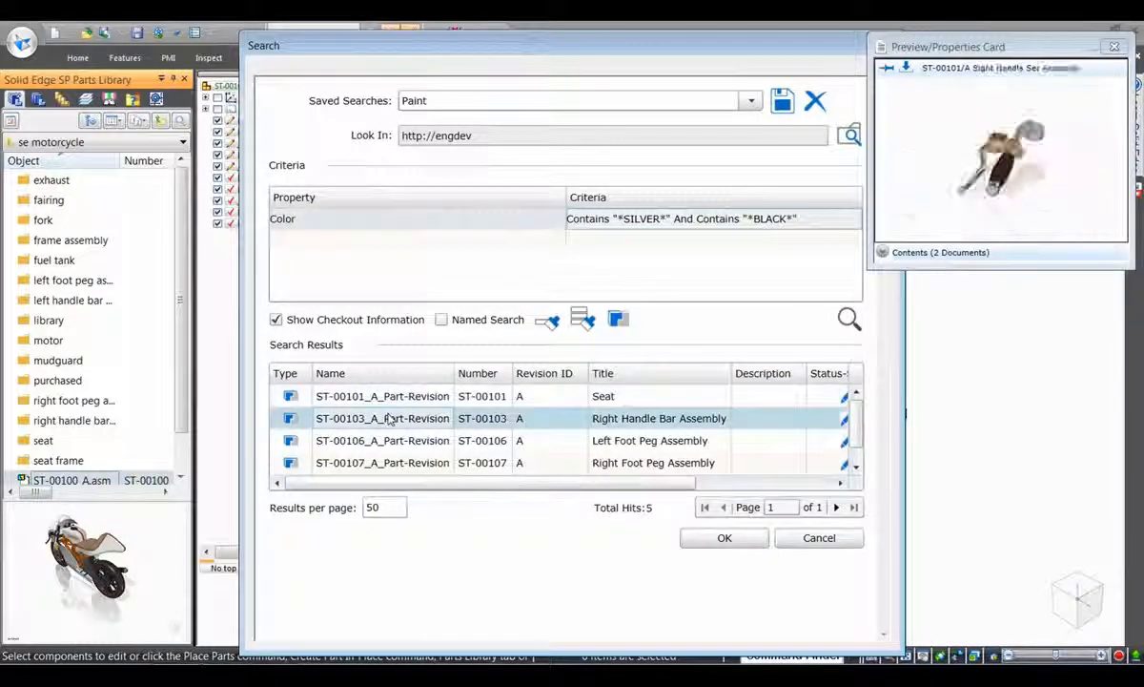
click(382, 418)
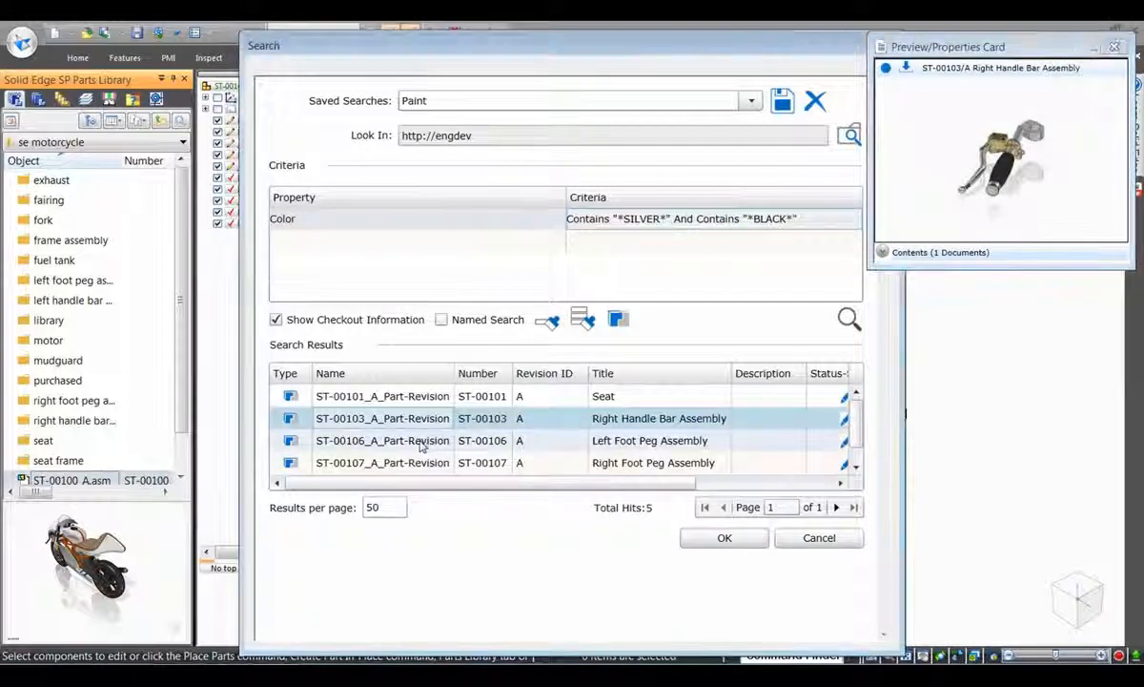
click(382, 440)
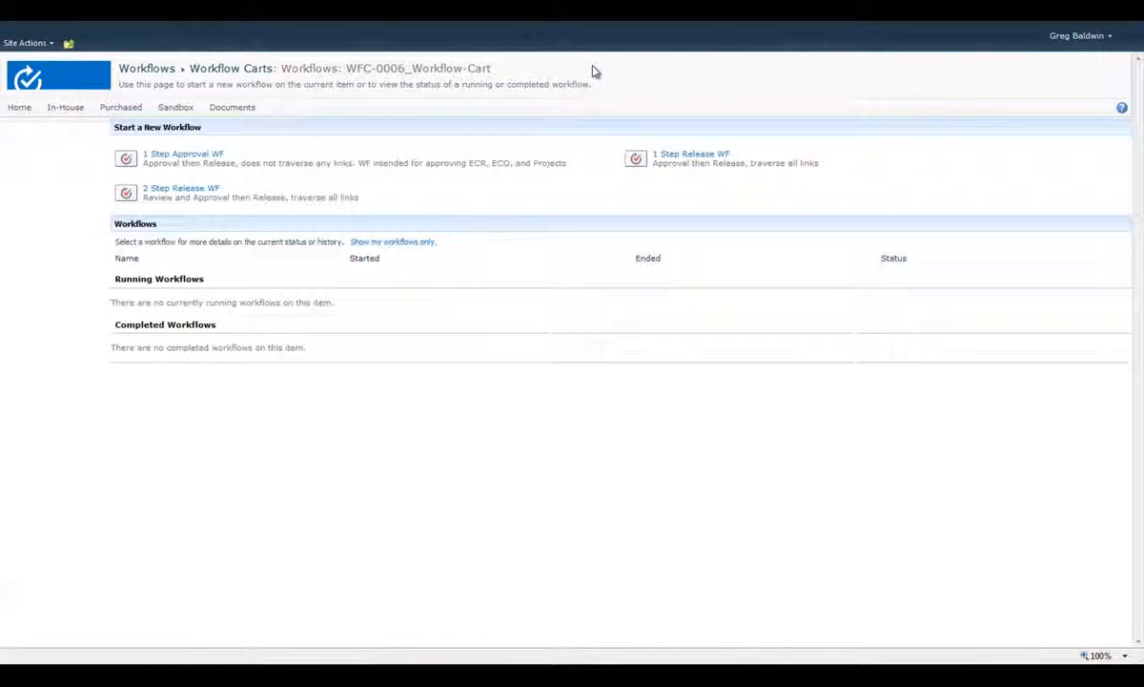
Title the 1 Step Release WF 'Release Motor for production' and replace approvers via Browse
click(694, 153)
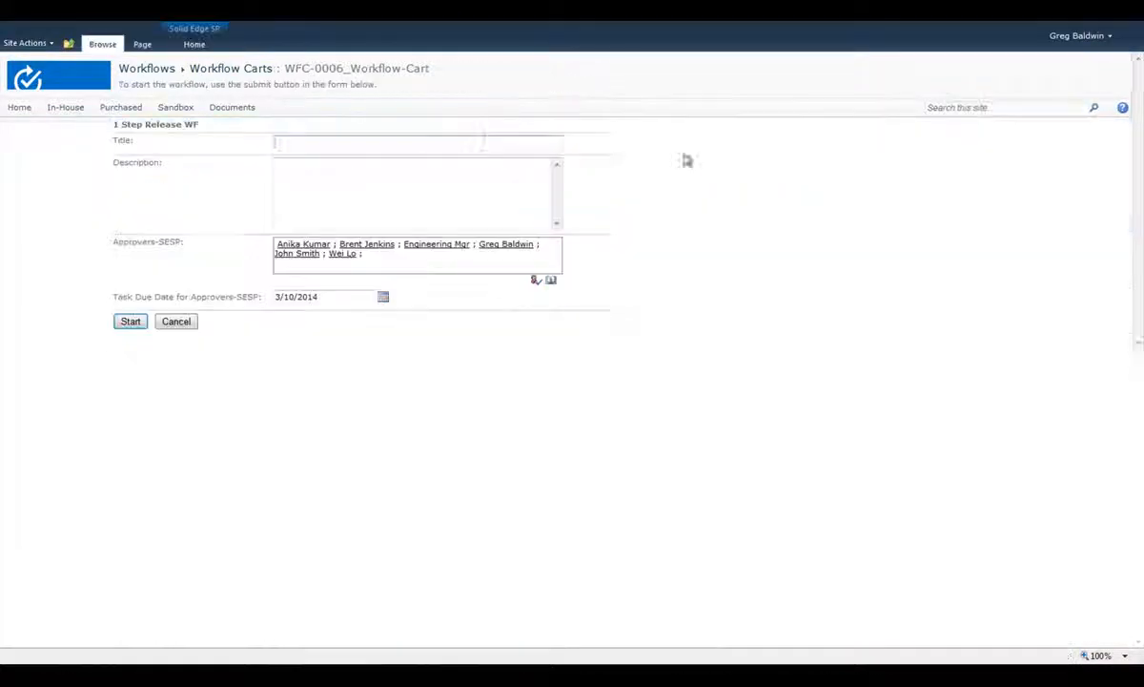
text(Release Motor)
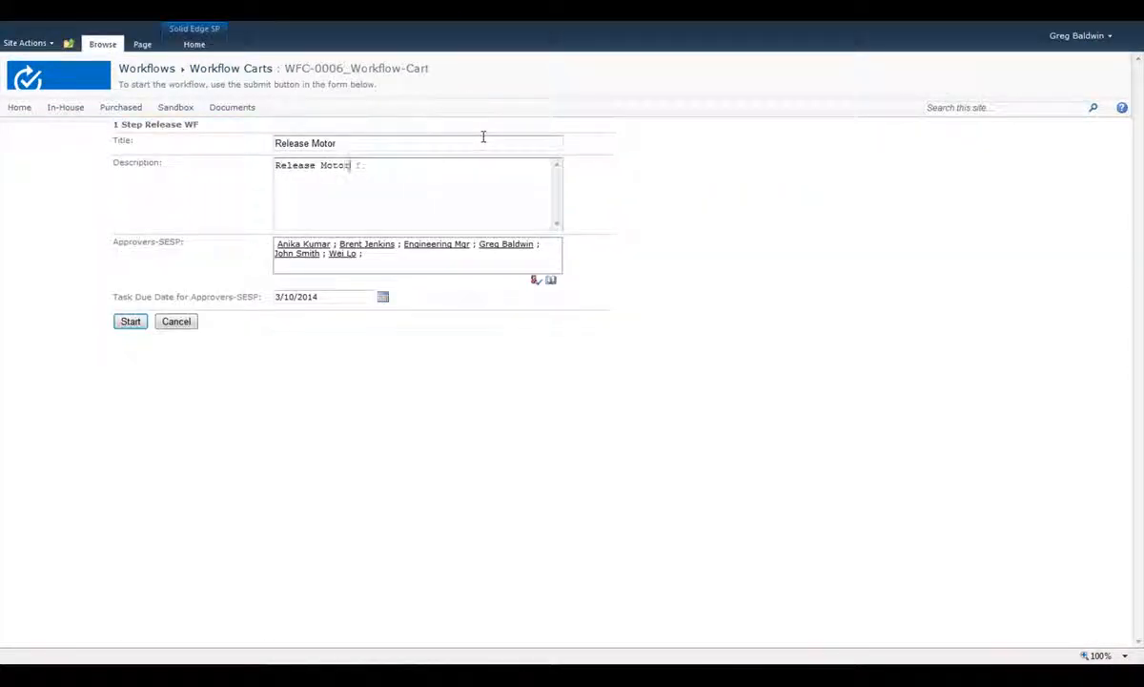
text(r production)
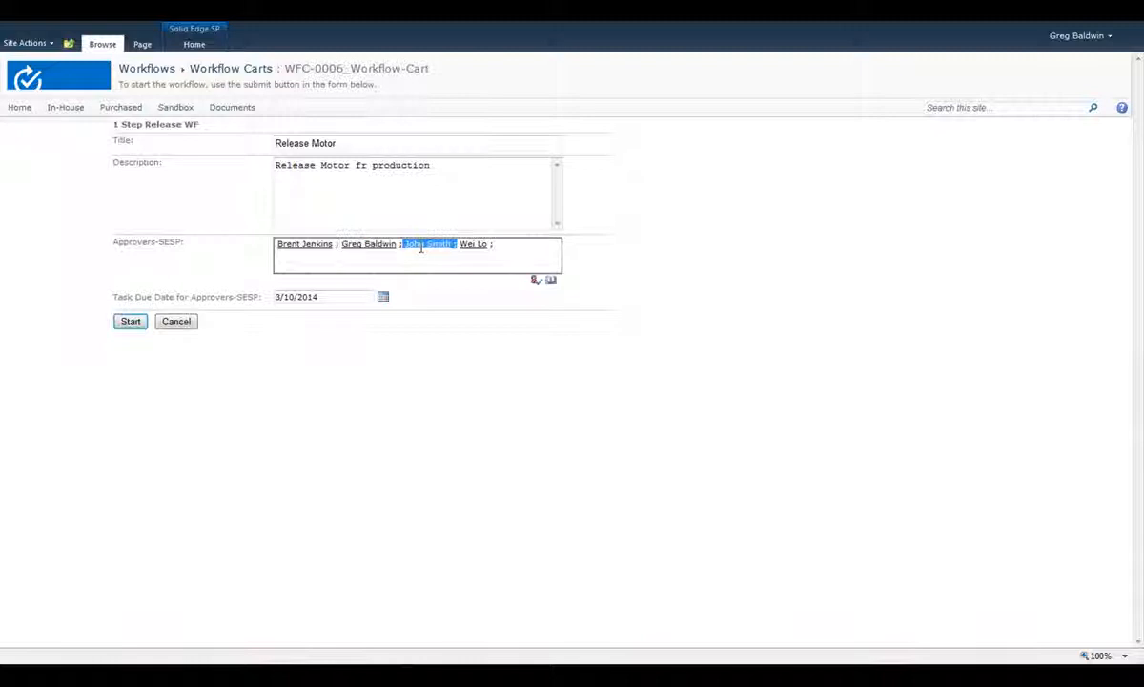
key(Delete)
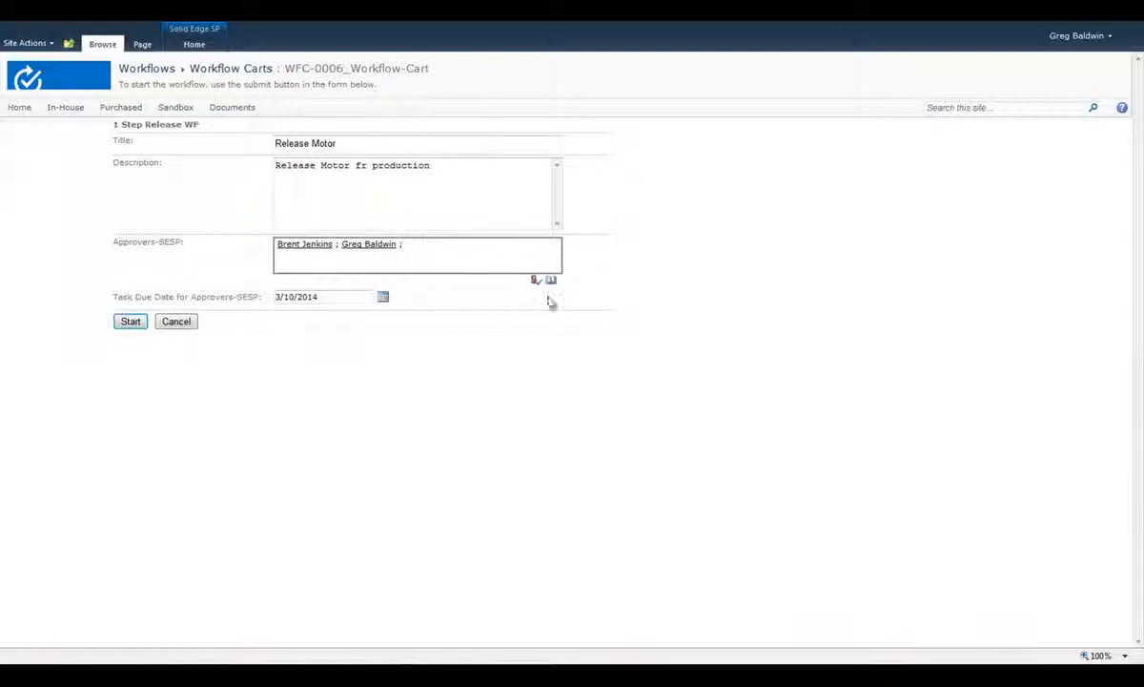
click(535, 279)
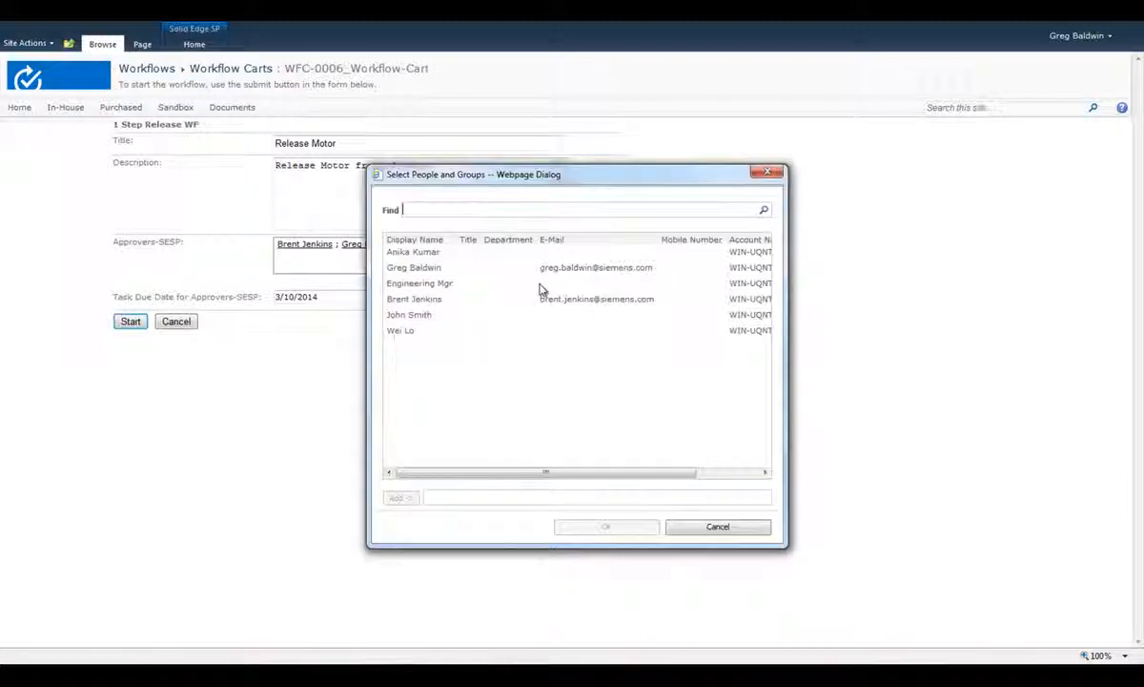
click(410, 315)
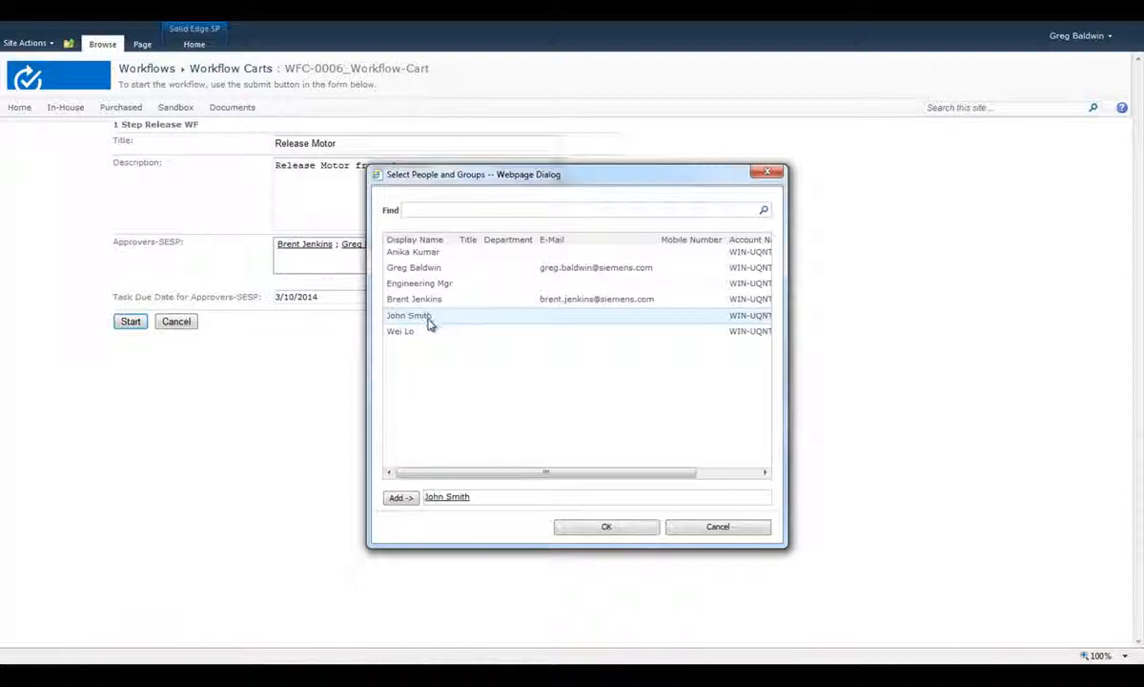
click(606, 526)
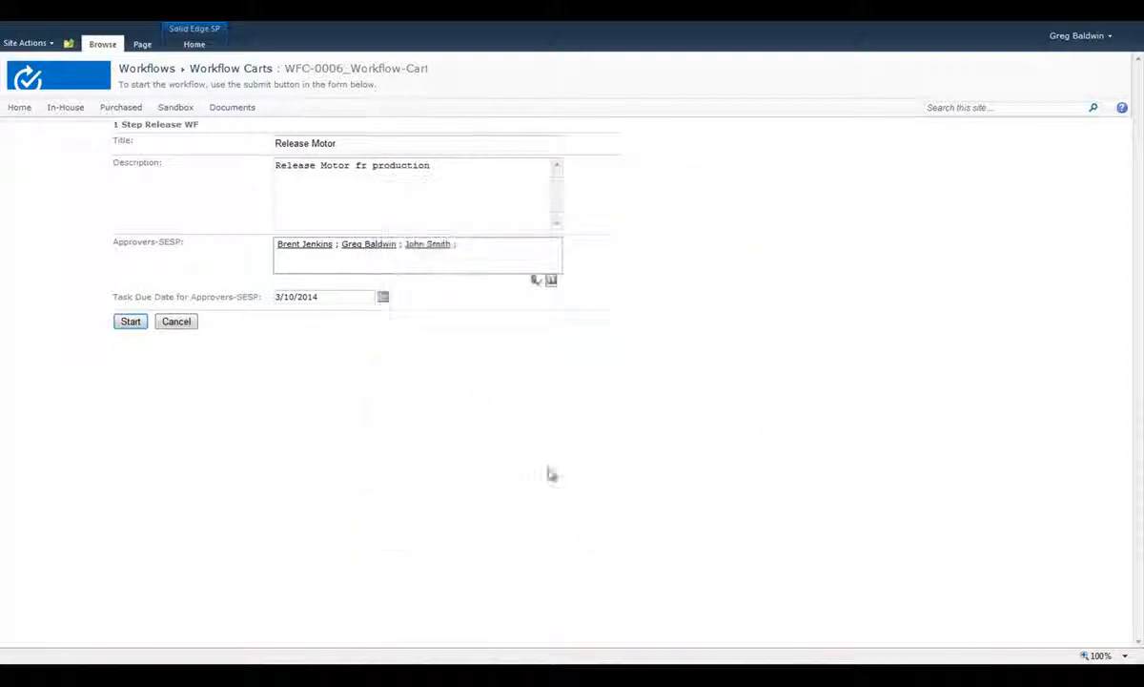
Set the task due date to 3/7/2014 and start the workflow
click(382, 297)
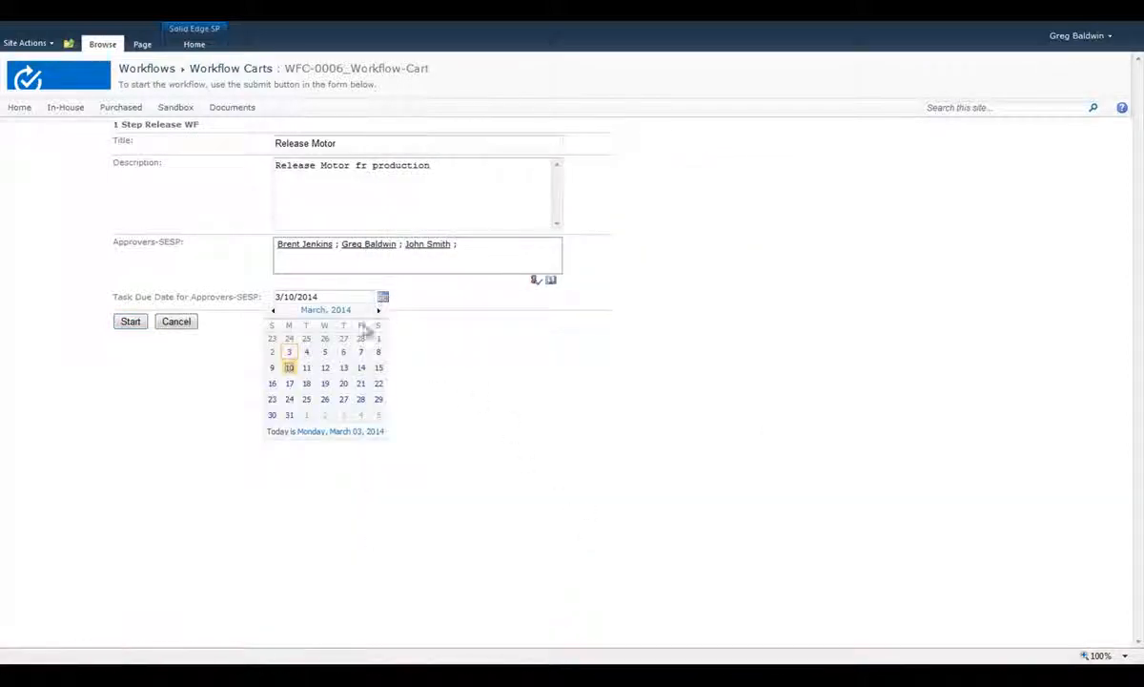
click(361, 351)
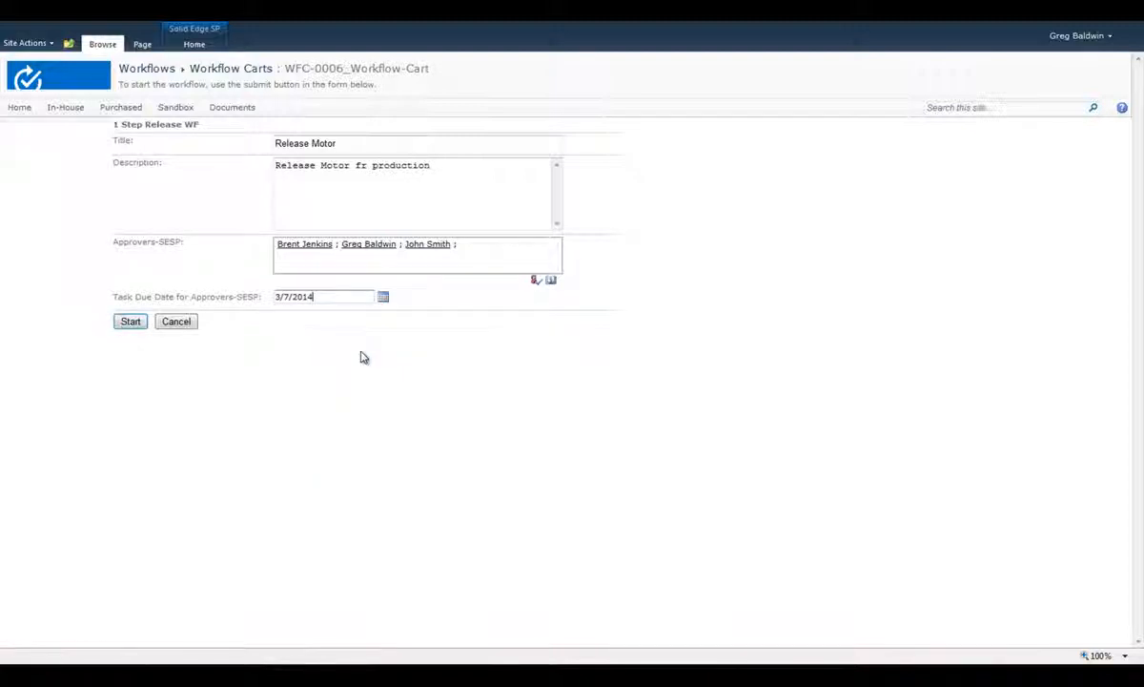
click(130, 322)
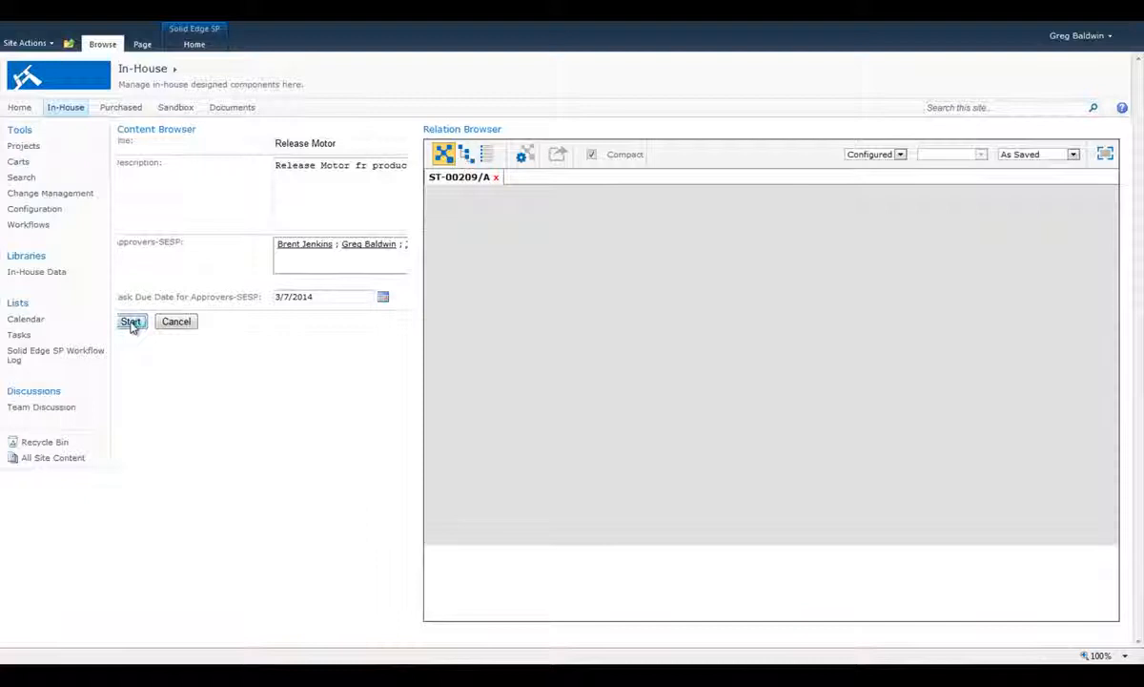
Select the WFC-0007 release workflow cart and edit the Approval: Release Motor task
click(131, 321)
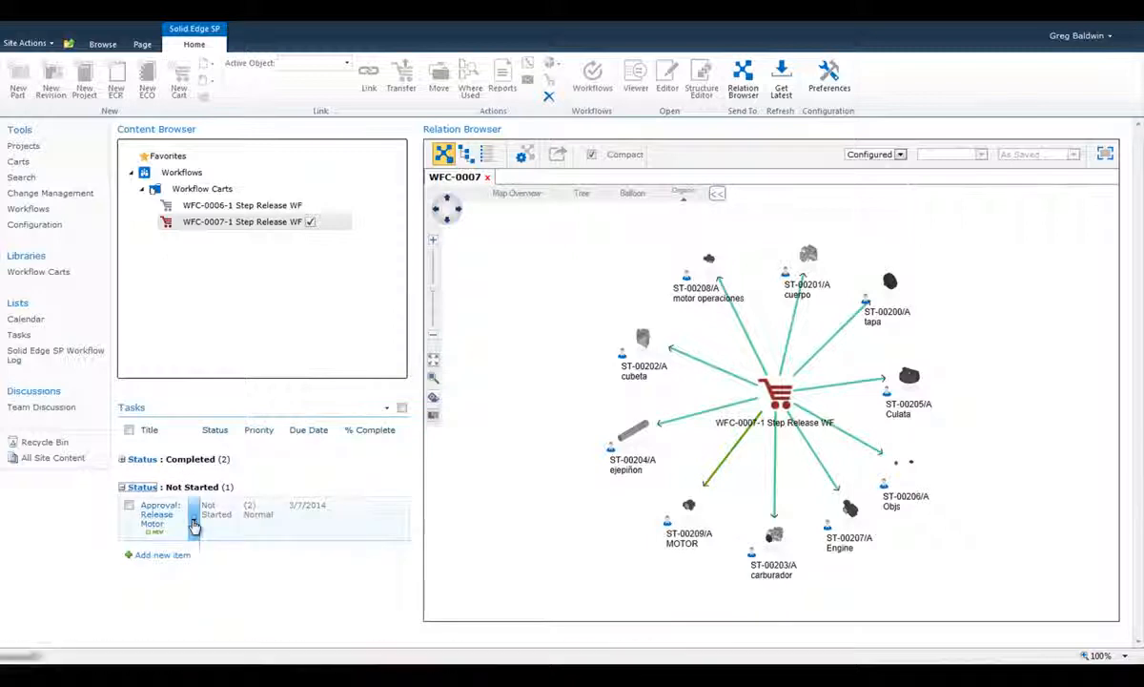
click(193, 522)
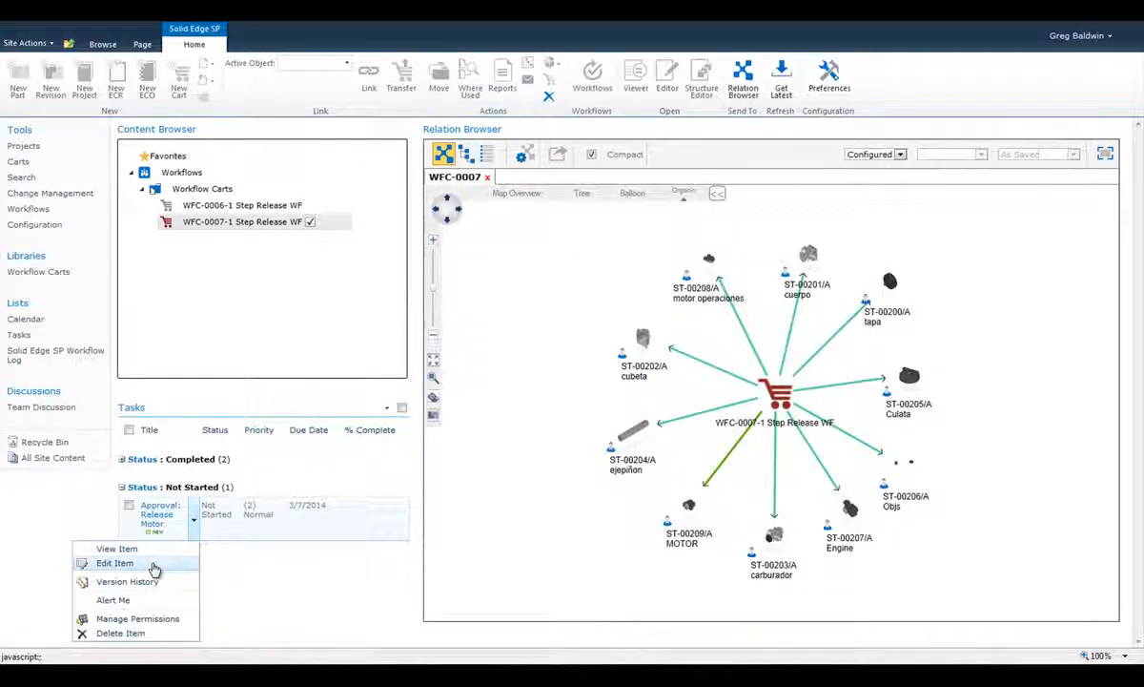
click(115, 563)
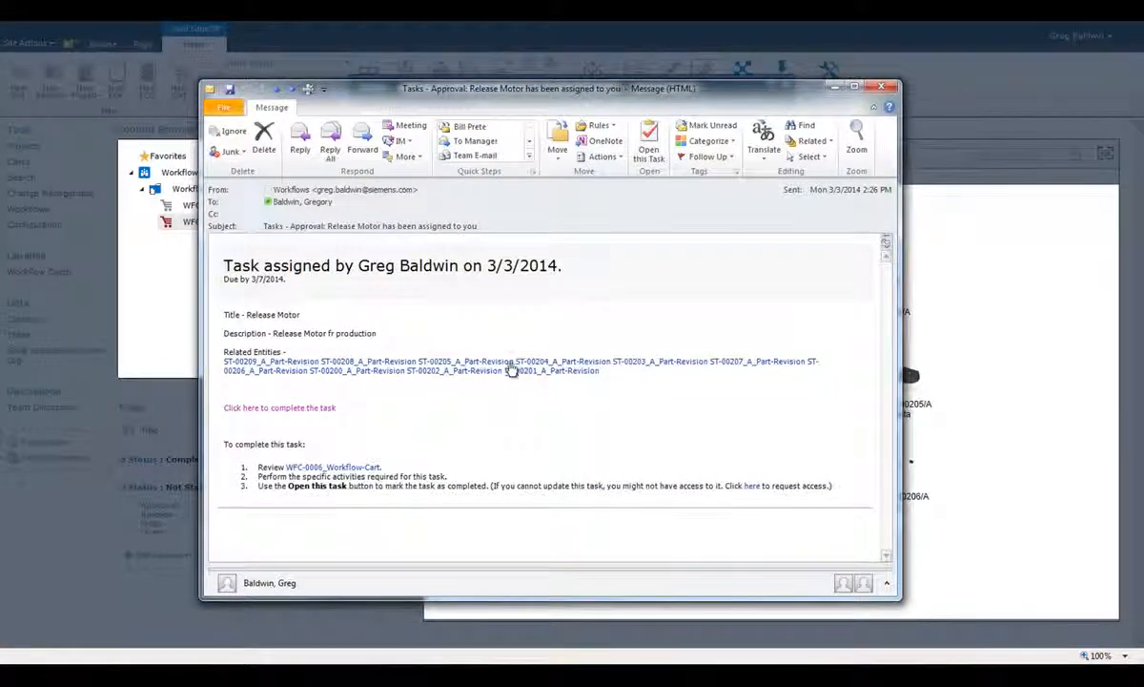
mouse_move(512, 366)
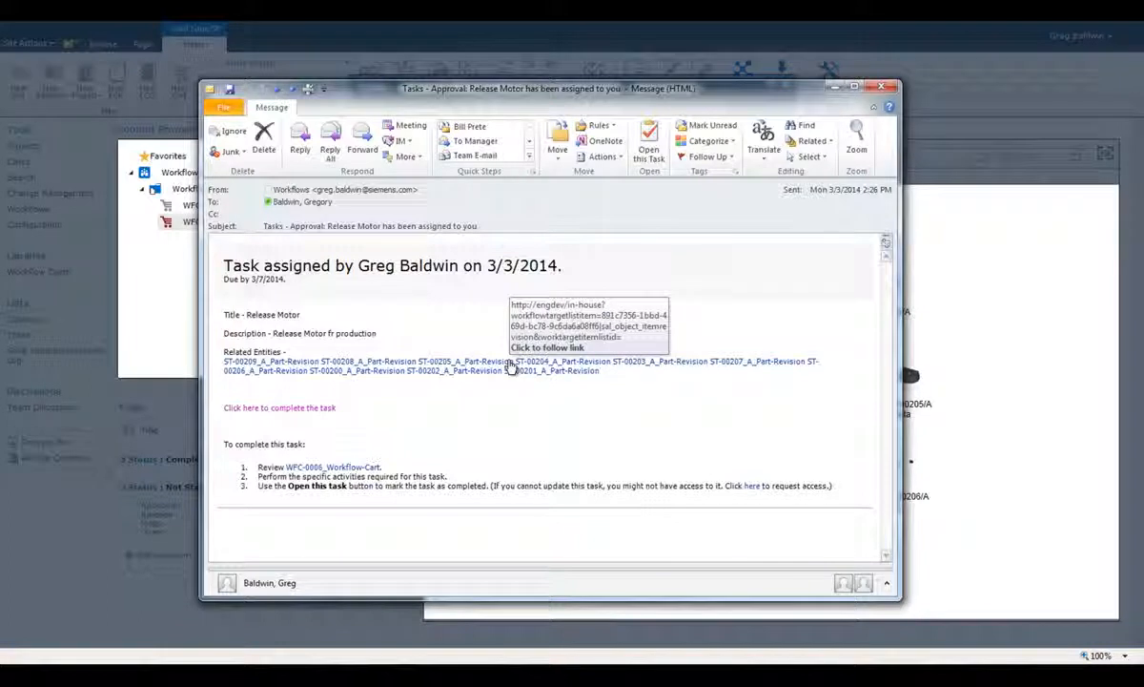